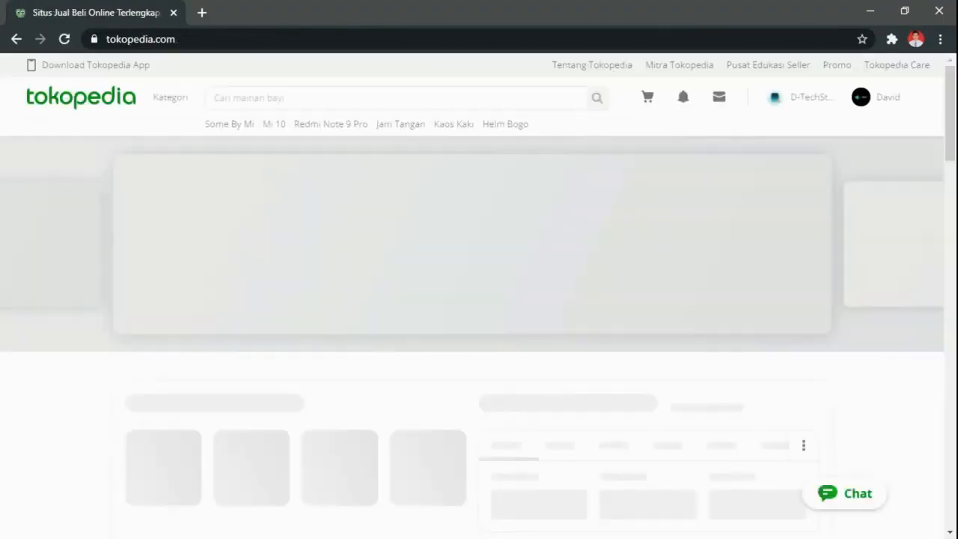
Search Tokopedia for 'keyboard gaming' to list gaming keyboard results
{"action": "type", "text": "keybbo"}
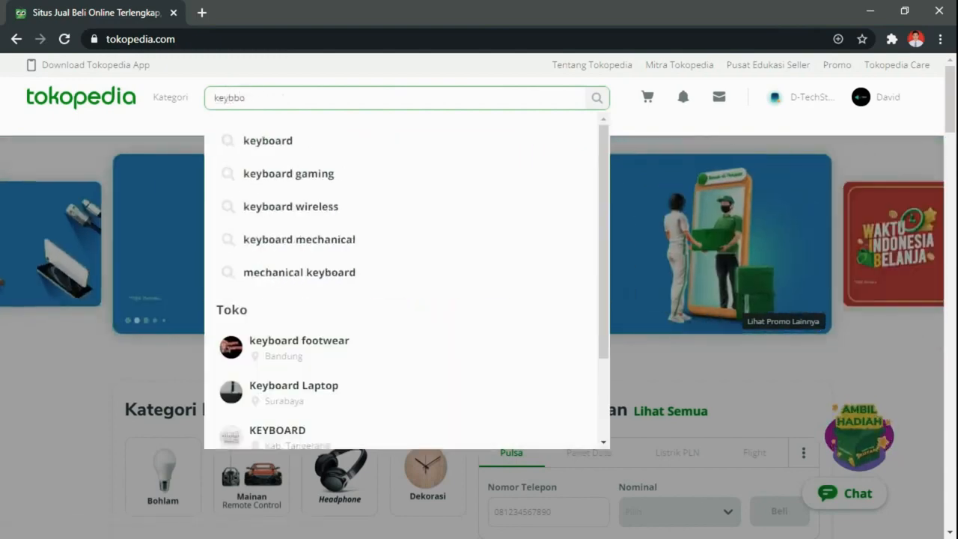
{"action": "type", "text": "keyboard gaming"}
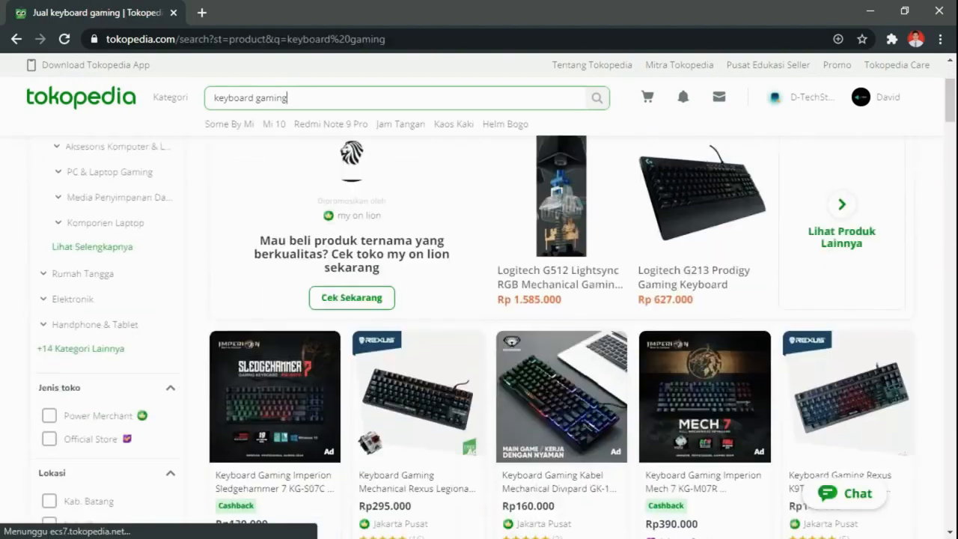
Narrow the search to 'mechanical keyboard gaming motospeed k87s' and browse the results
{"action": "scroll", "scroll_direction": "up", "scroll_amount": 3}
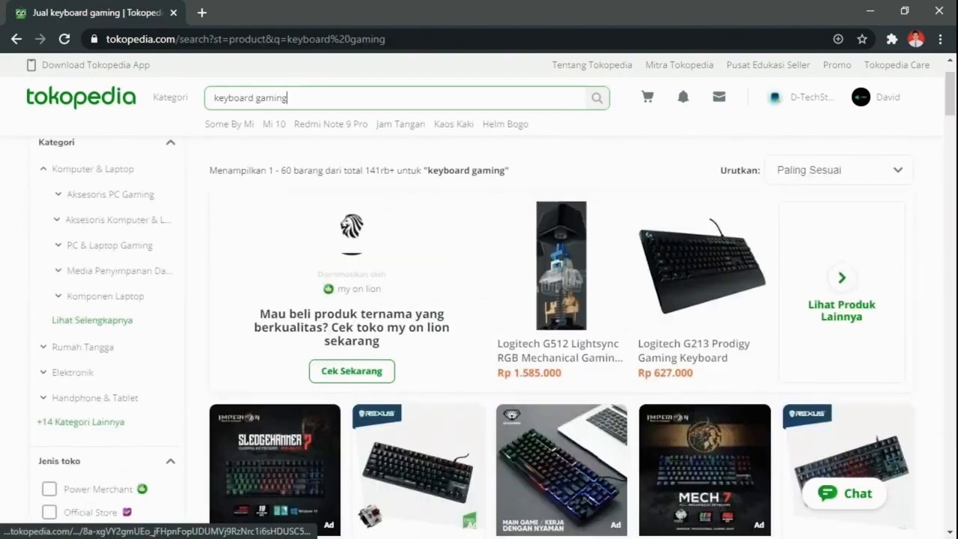
{"action": "left_click", "coordinate": [561, 266]}
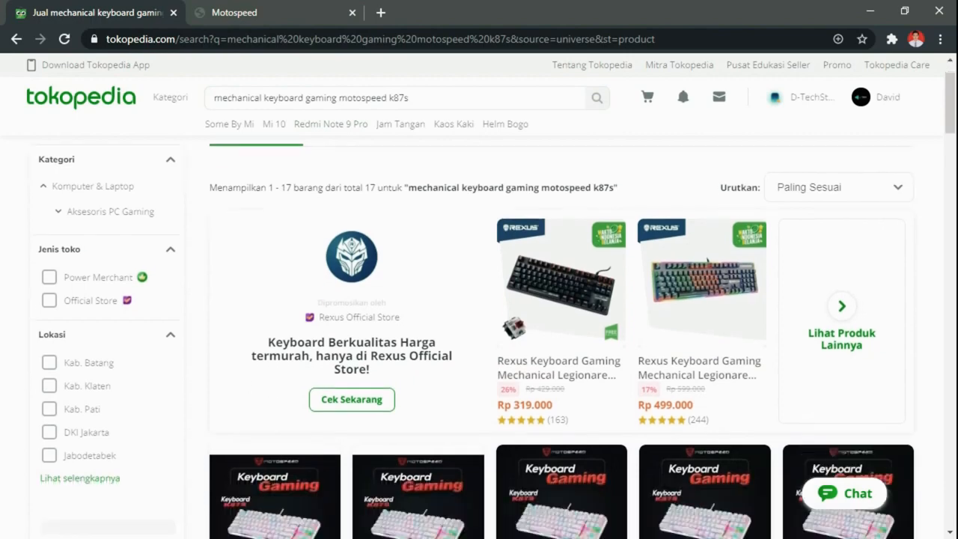
{"action": "scroll", "scroll_direction": "down", "scroll_amount": 3}
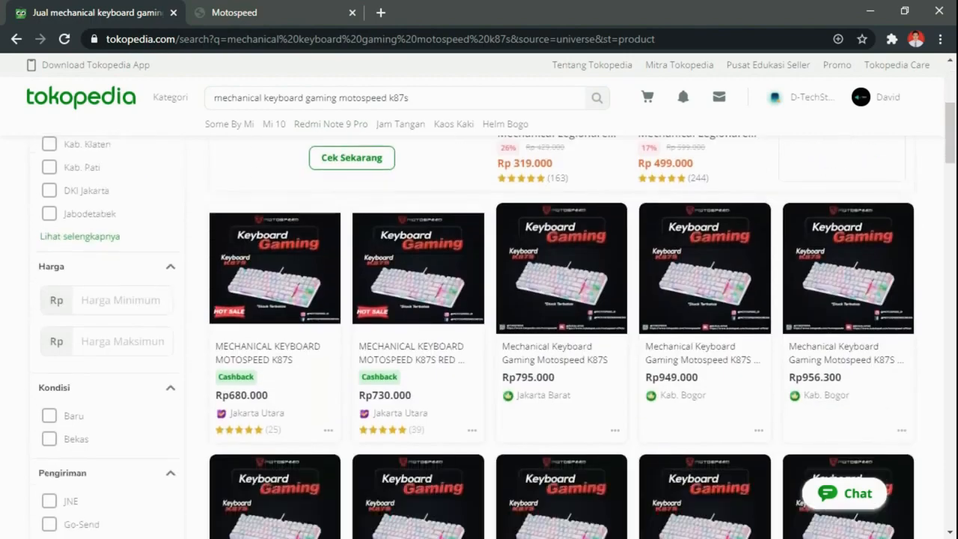
Open the MOTOSPEED K87S listing and highlight its Rp680.000 price
{"action": "left_click", "coordinate": [274, 268]}
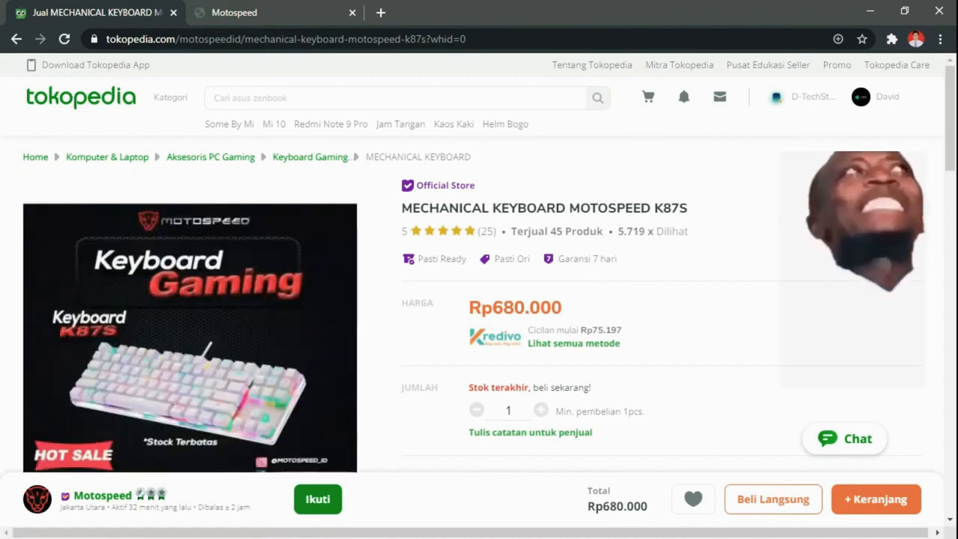
{"action": "double_click", "coordinate": [516, 307]}
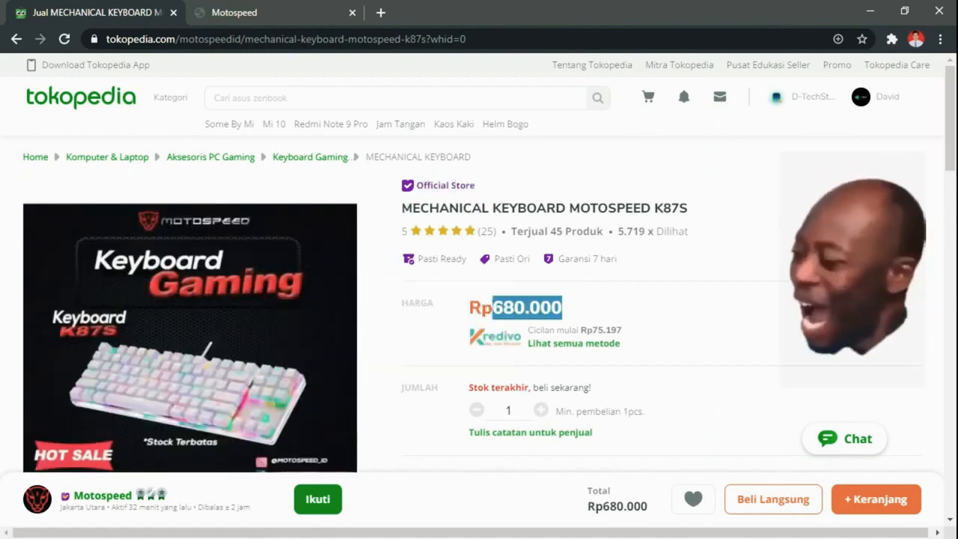
{"action": "scroll", "scroll_direction": "down", "scroll_amount": 3}
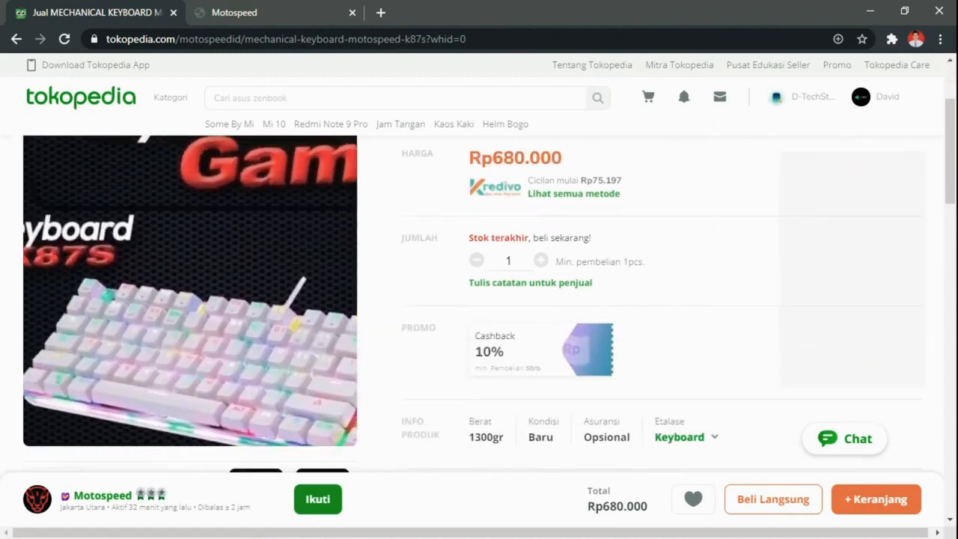